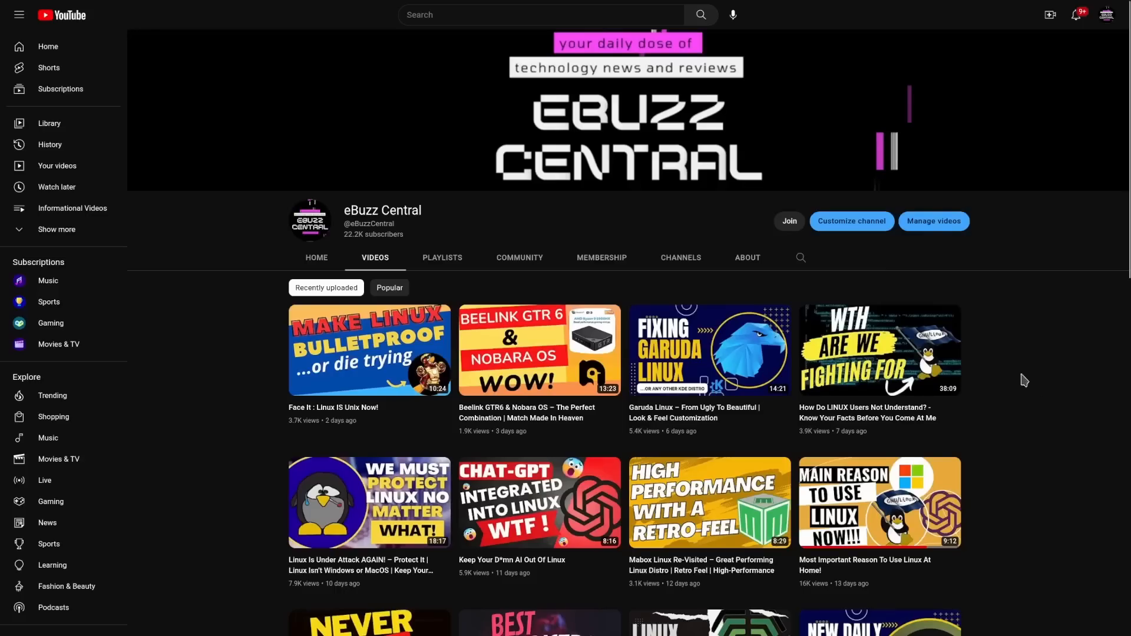
Read the 9to5Linux TUXEDO OS 2 article in Reader View, then close Firefox
click(788, 222)
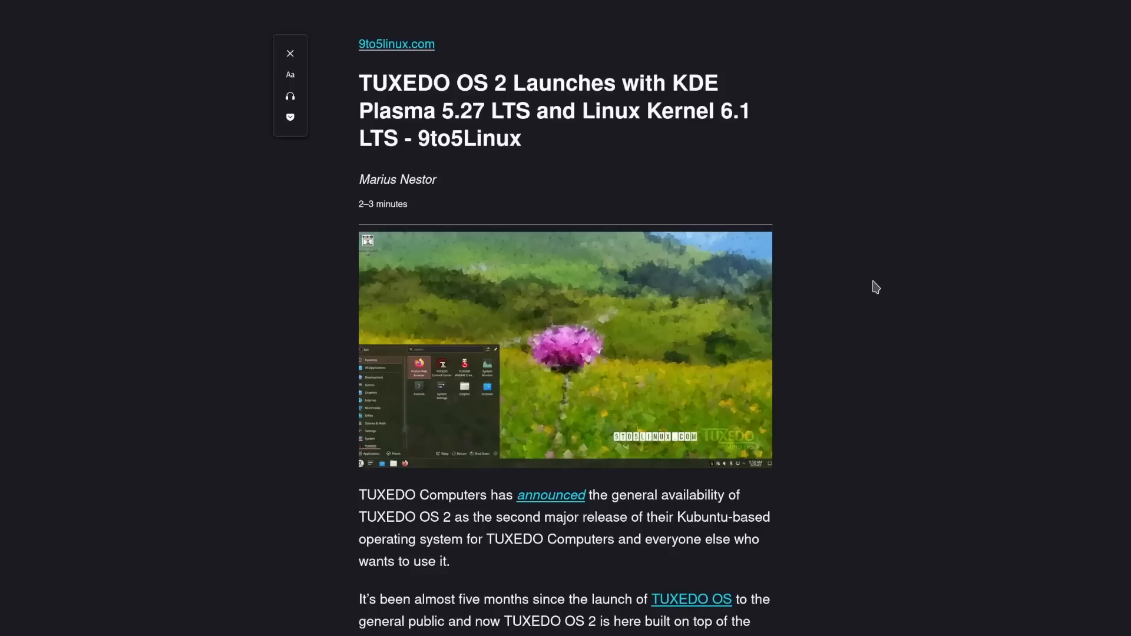
mouse_move(867, 276)
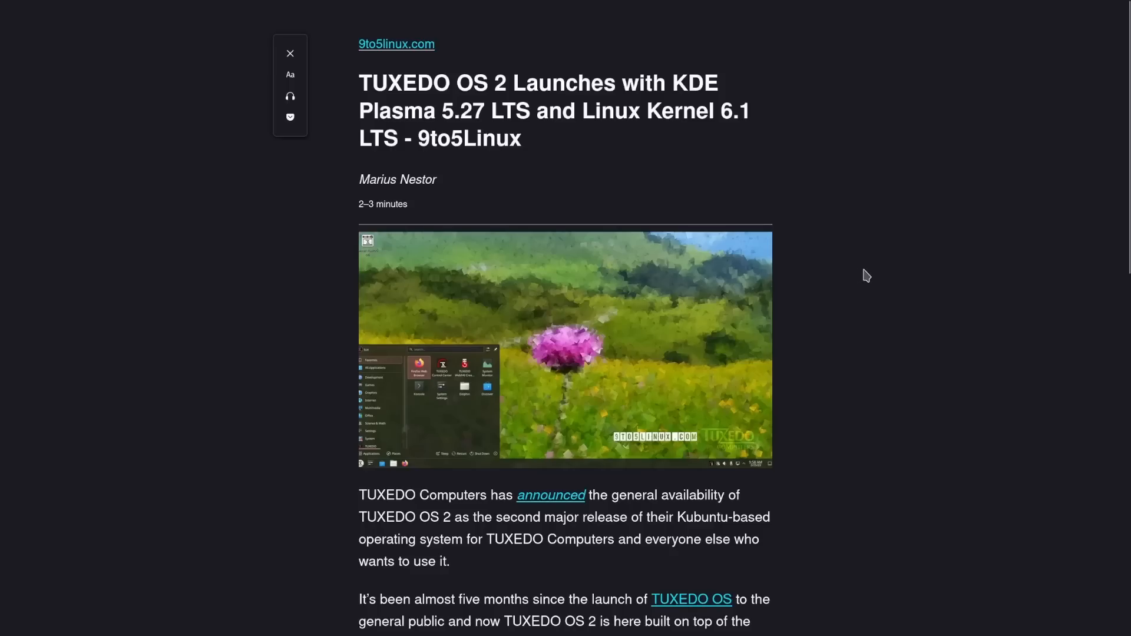
mouse_move(855, 269)
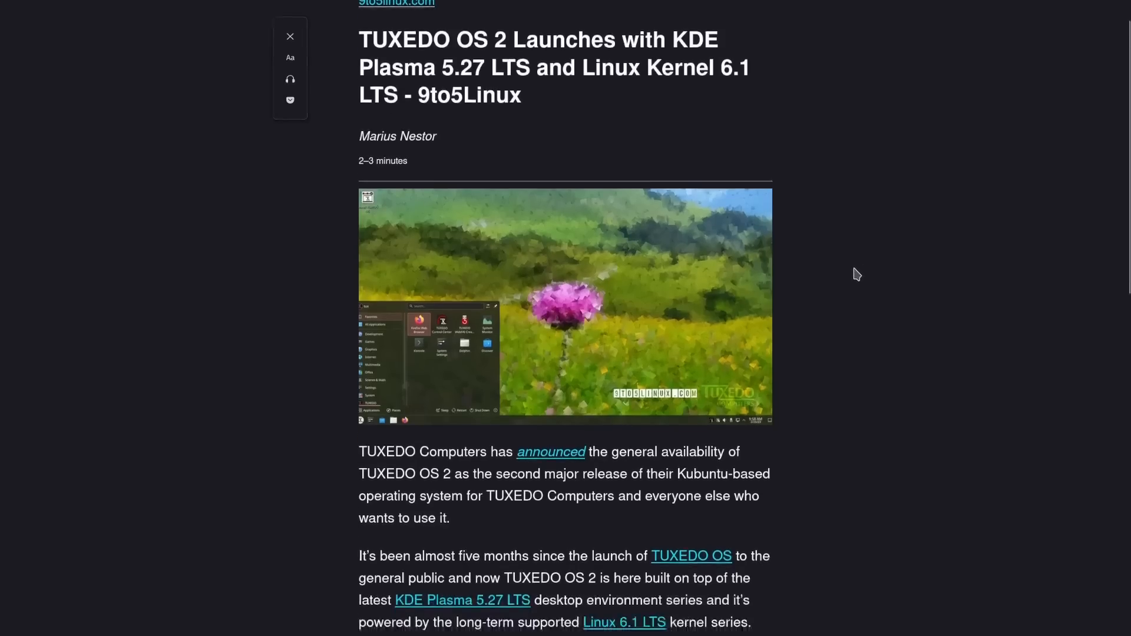
scroll(down, 3)
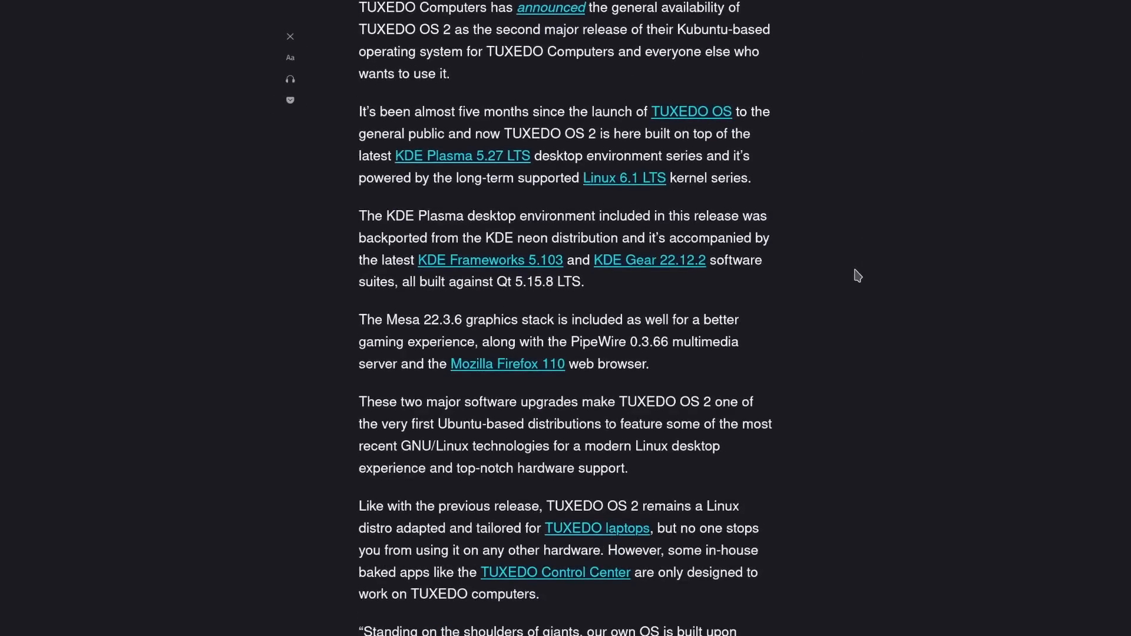
scroll(down, 3)
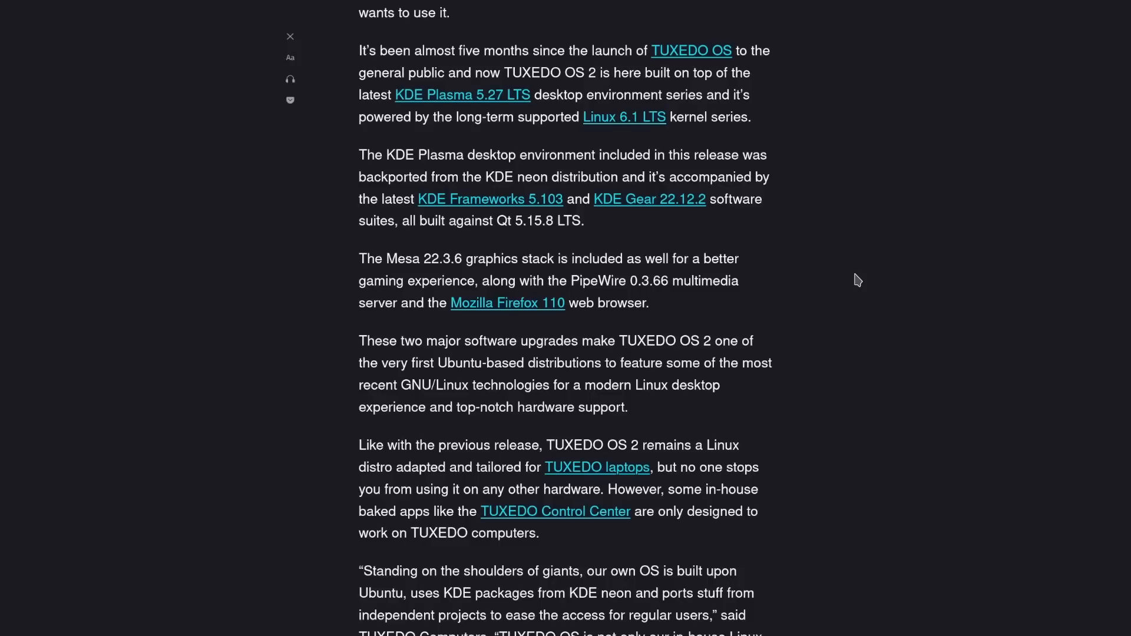
scroll(down, 3)
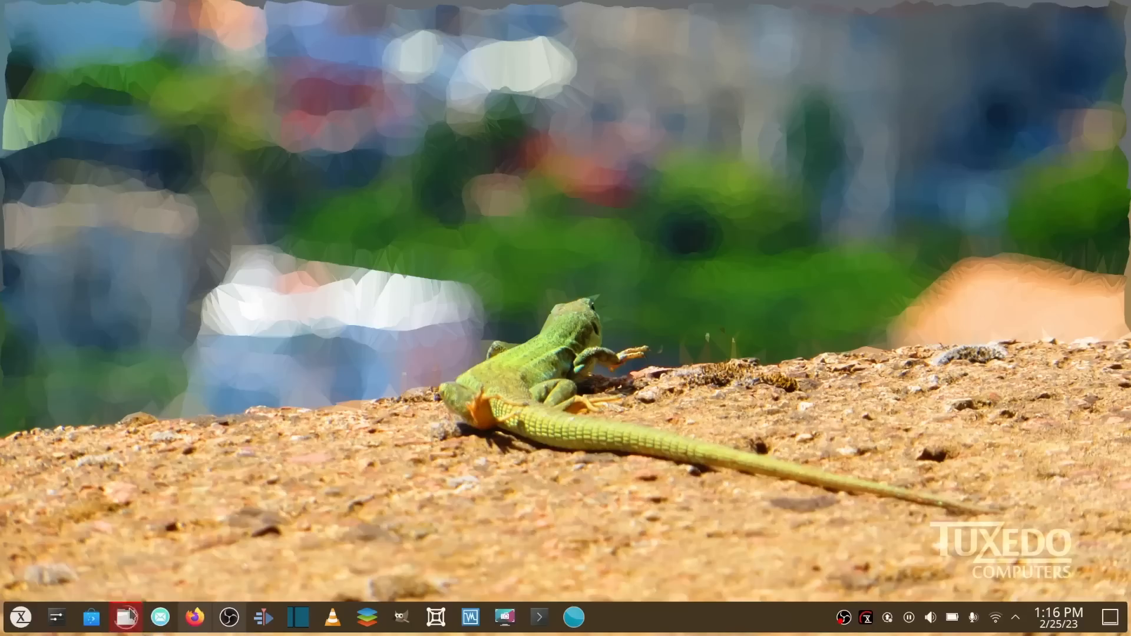
Open Dolphin from the taskbar, showing the Videos folder
click(125, 617)
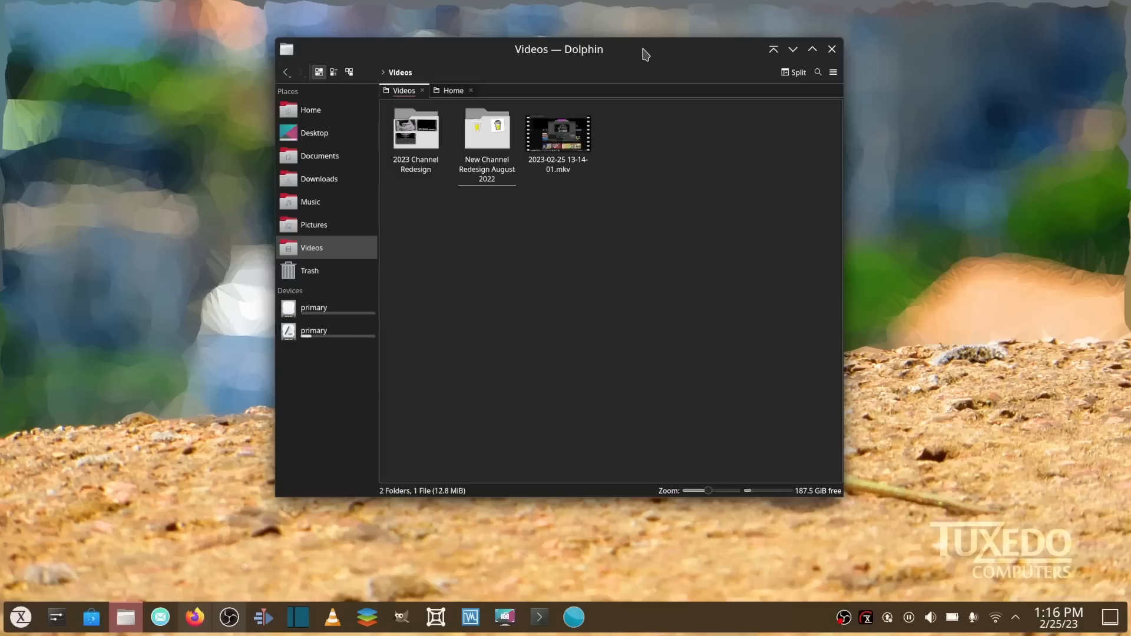
mouse_move(538, 6)
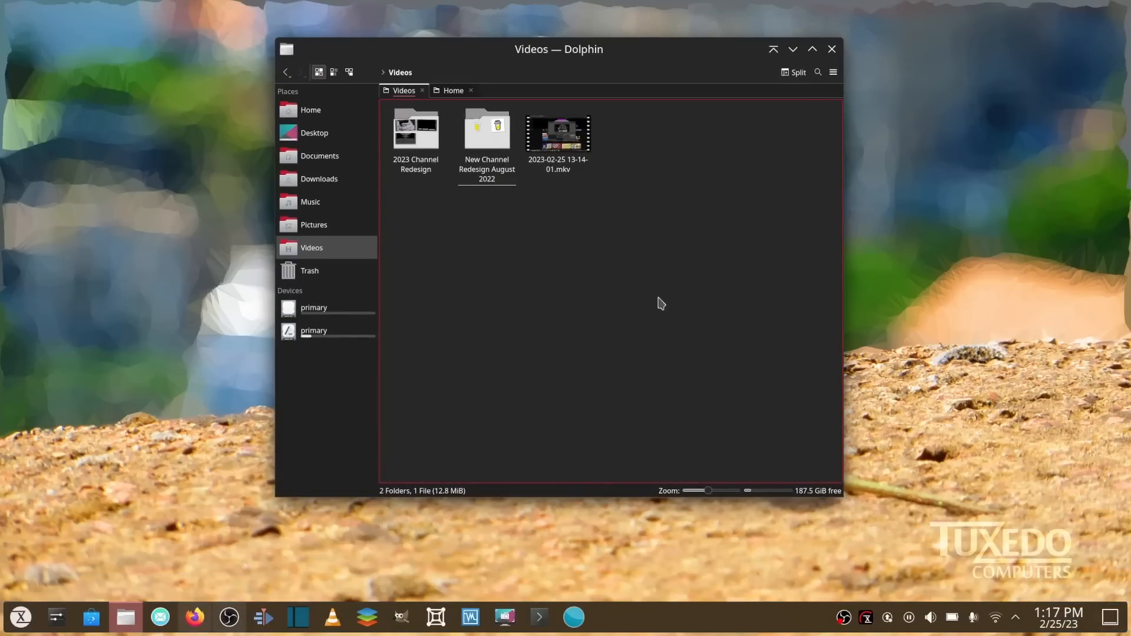
Show About this System: TUXEDO OS 2, Plasma 5.27.1, kernel 6.1.0-1009-tuxedo, Ryzen 7 5700U
click(57, 617)
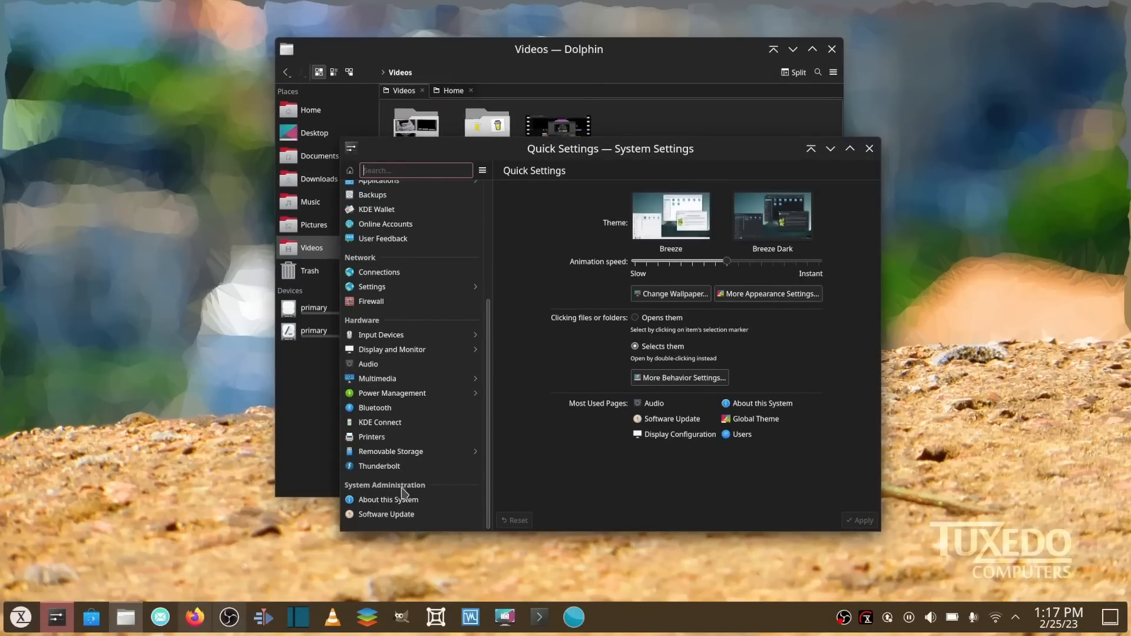
click(388, 499)
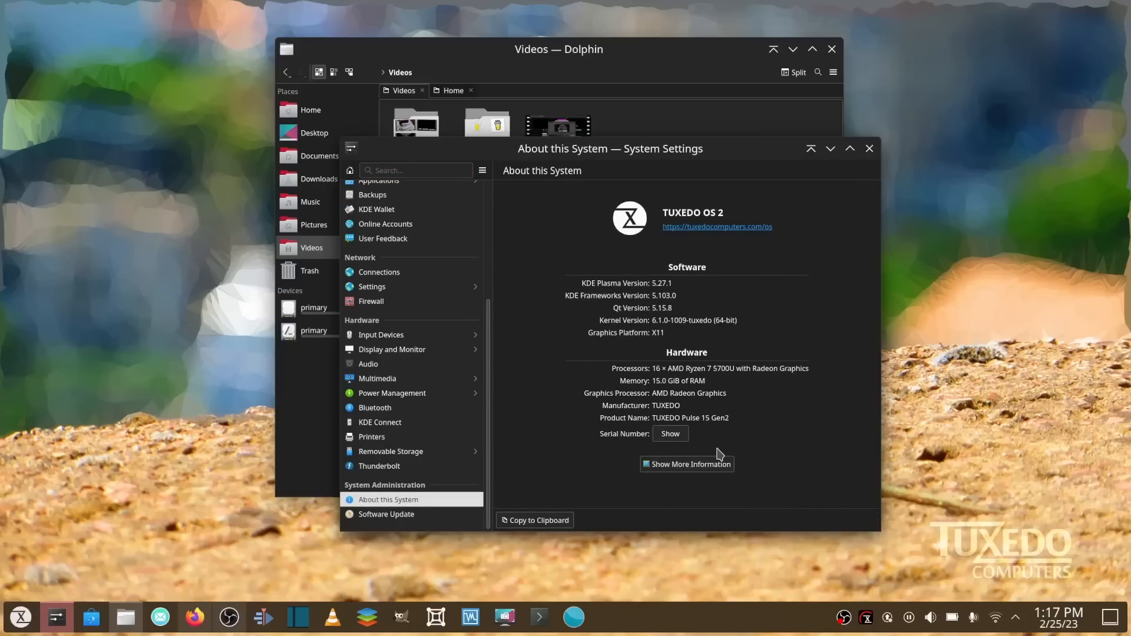
mouse_move(688, 319)
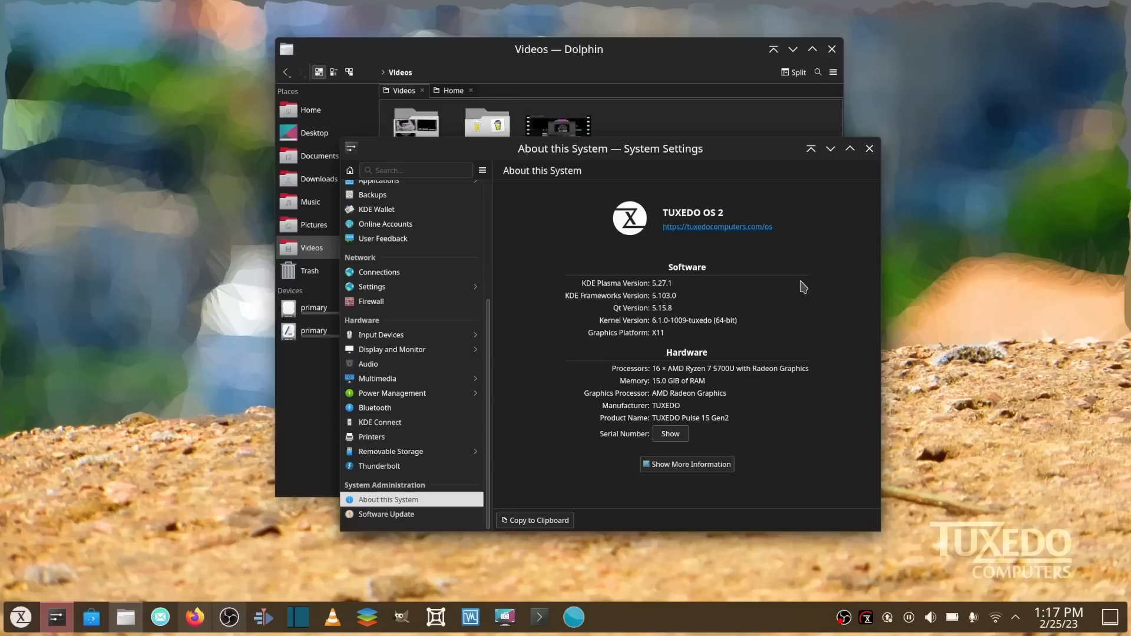
mouse_move(621, 318)
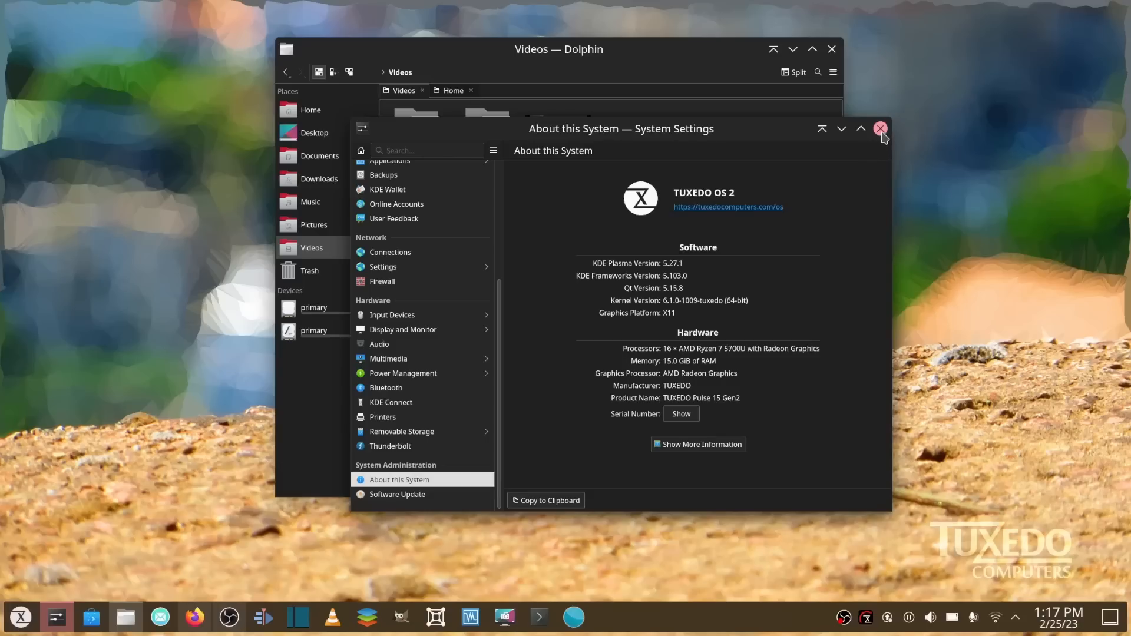
Close System Settings, leaving only Dolphin's Videos window open
click(880, 129)
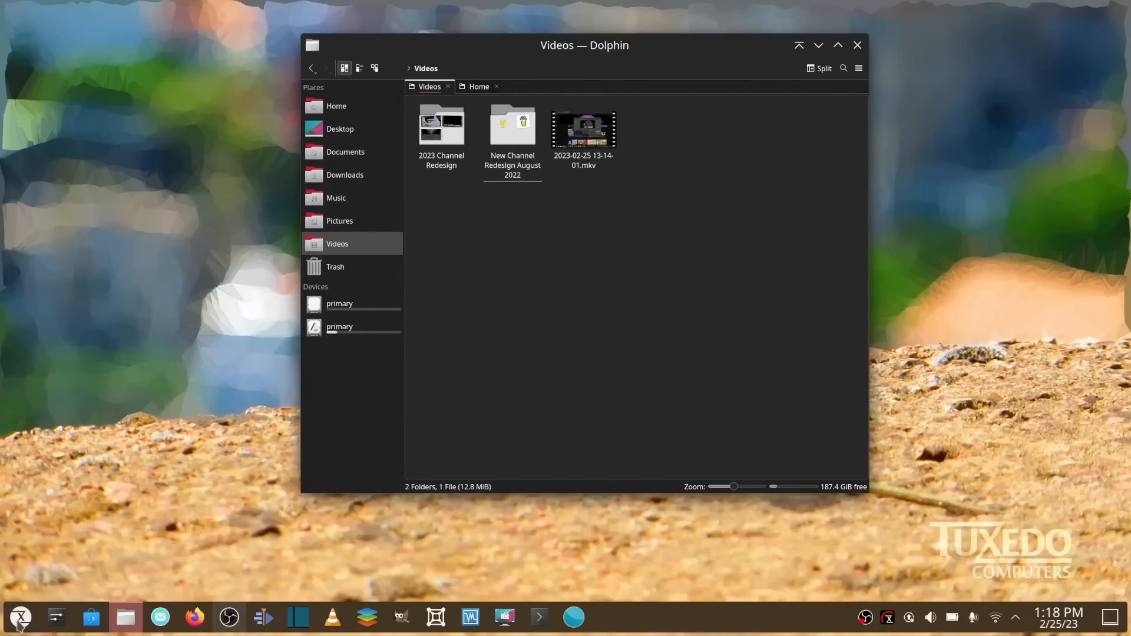
Open and dismiss the application dashboard, then list alternative launchers for its panel icon
click(20, 617)
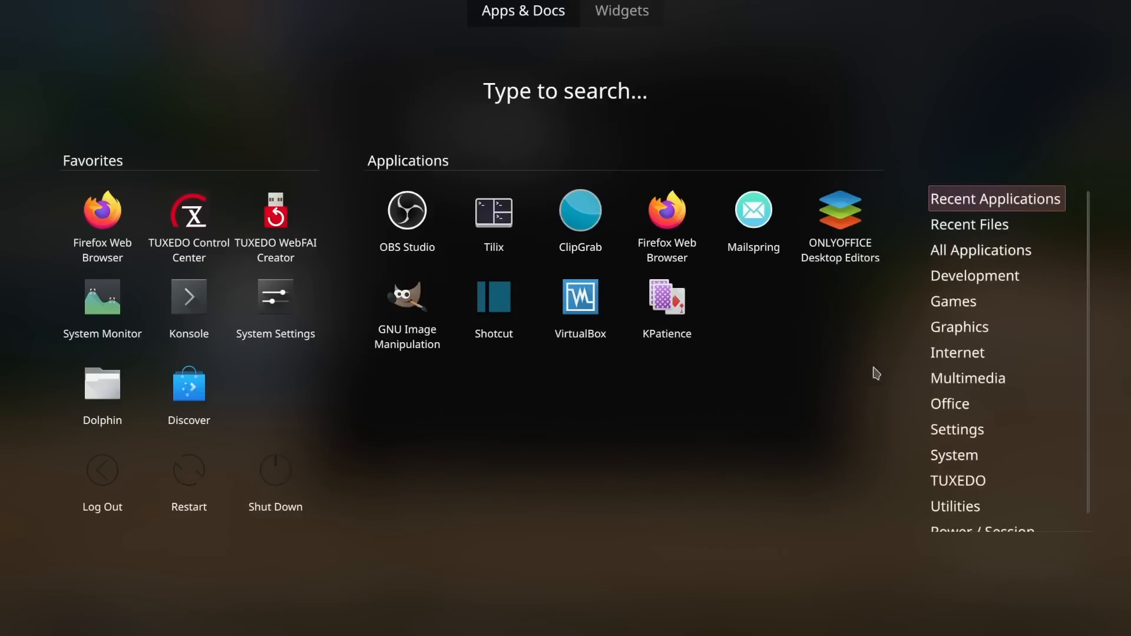
click(102, 380)
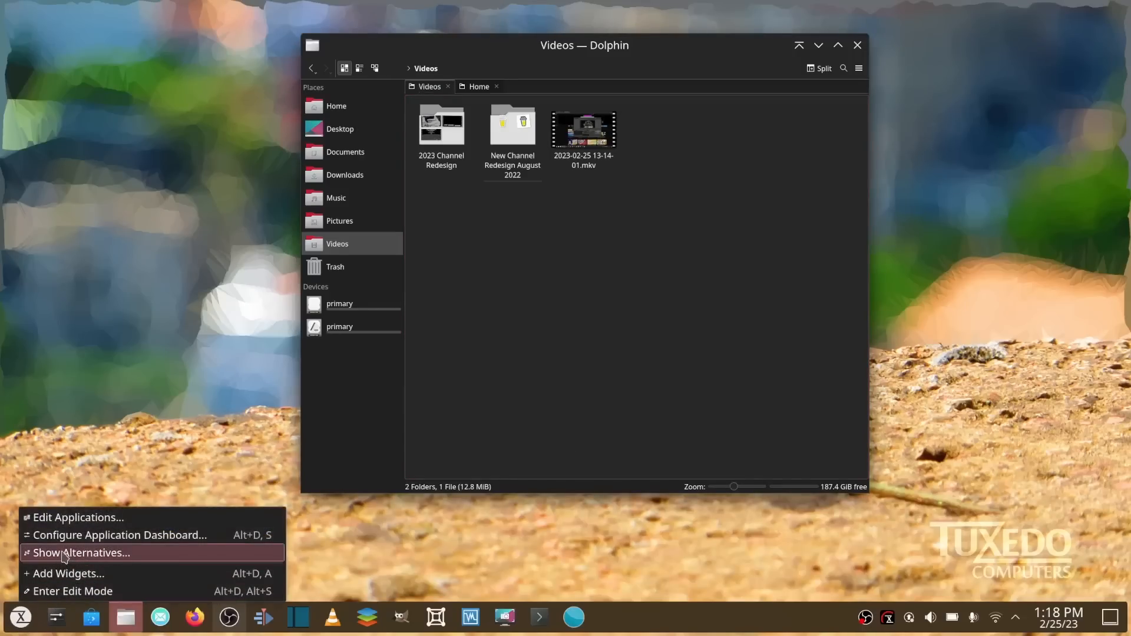
click(81, 553)
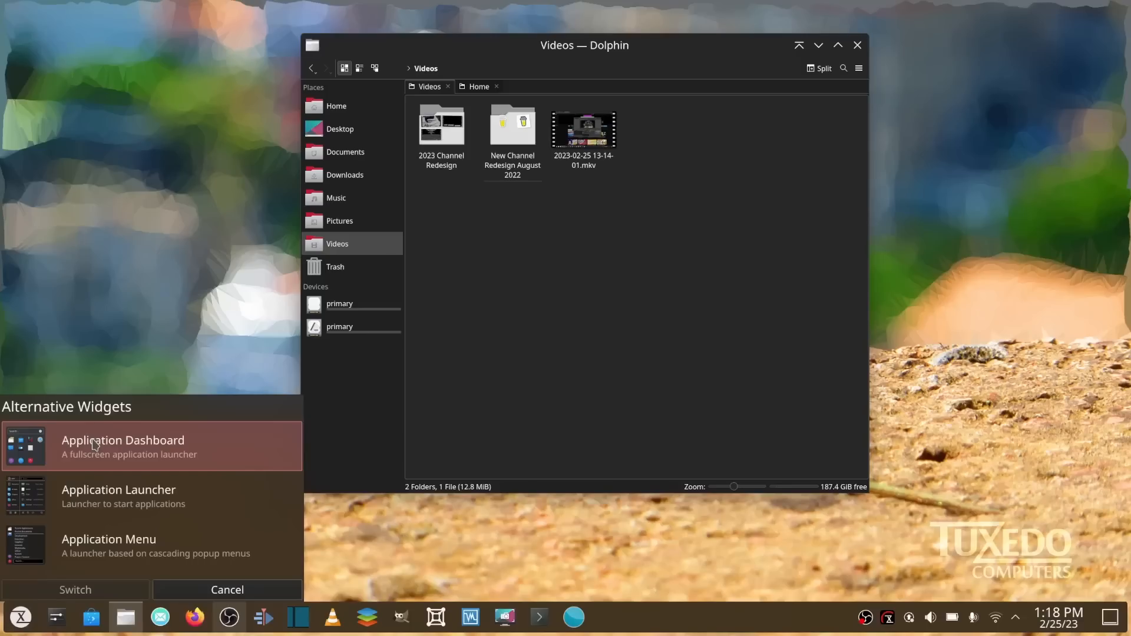
mouse_move(144, 505)
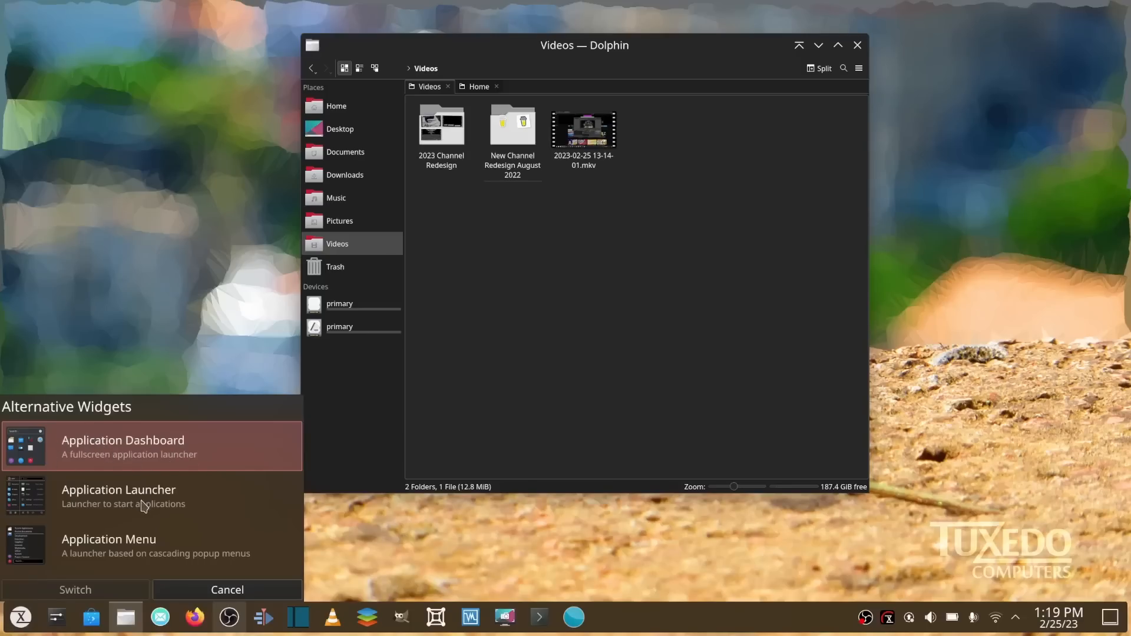
mouse_move(107, 556)
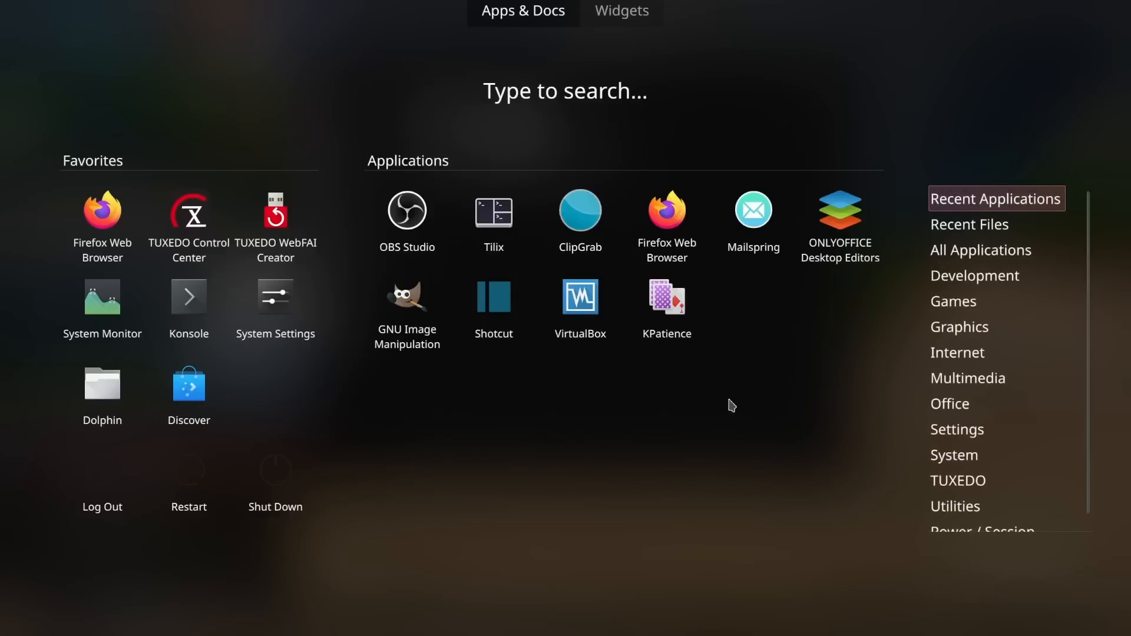
click(981, 250)
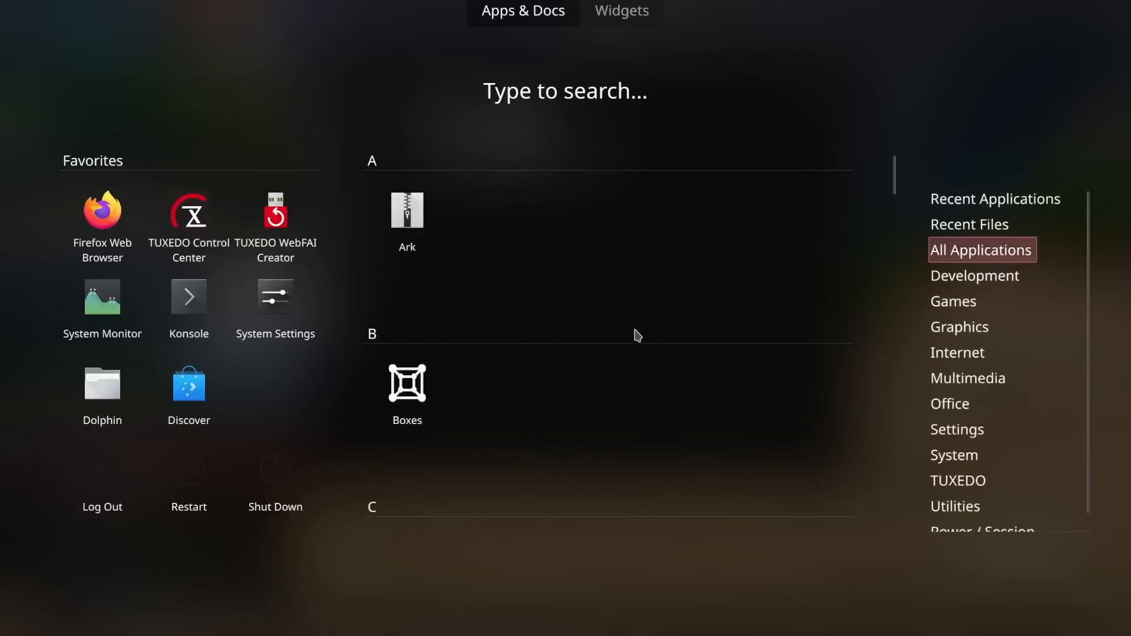
scroll(down, 3)
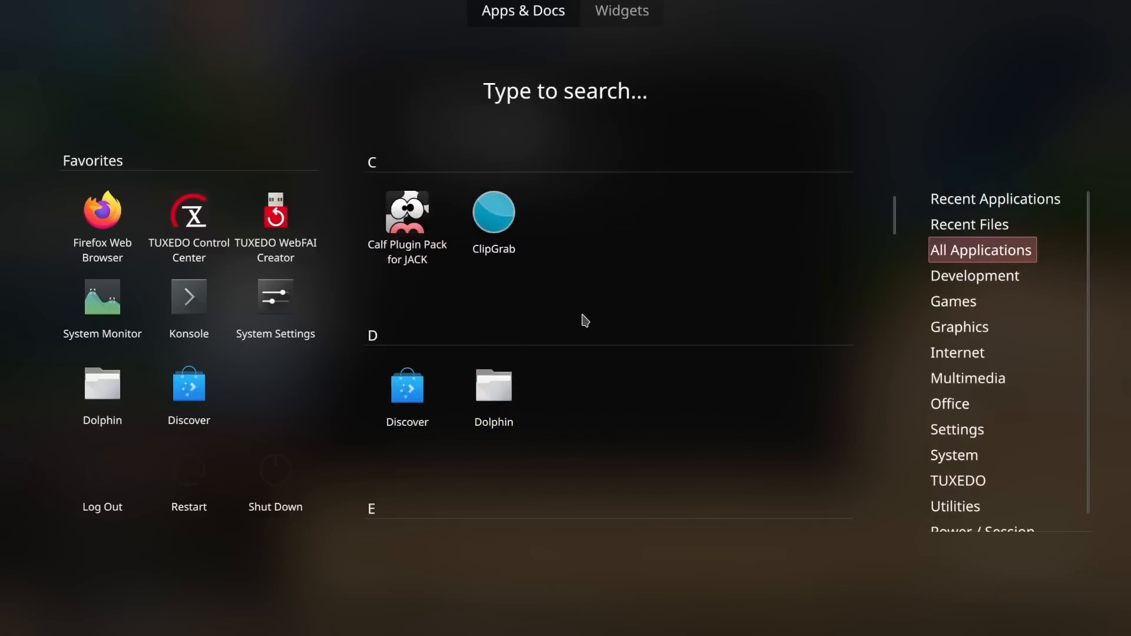
scroll(down, 3)
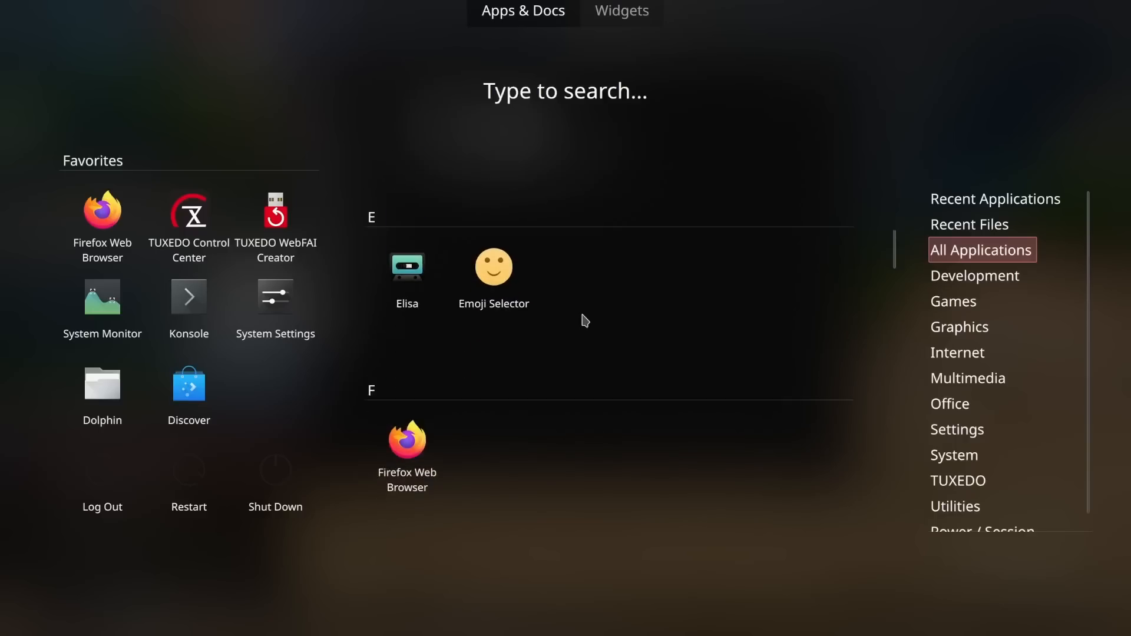
scroll(down, 3)
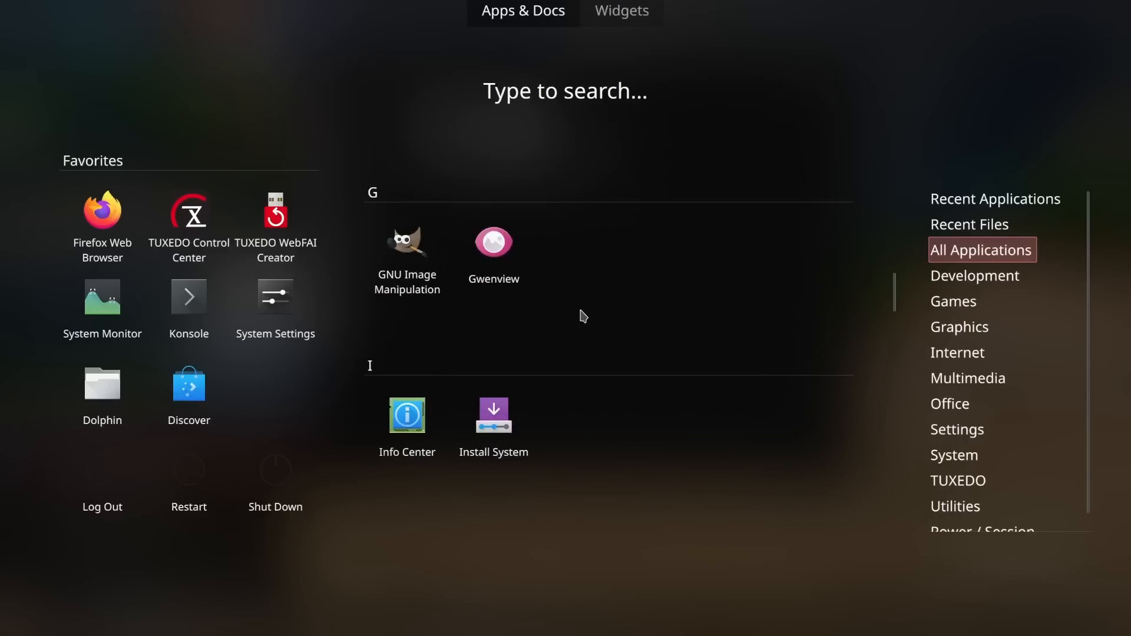
scroll(down, 3)
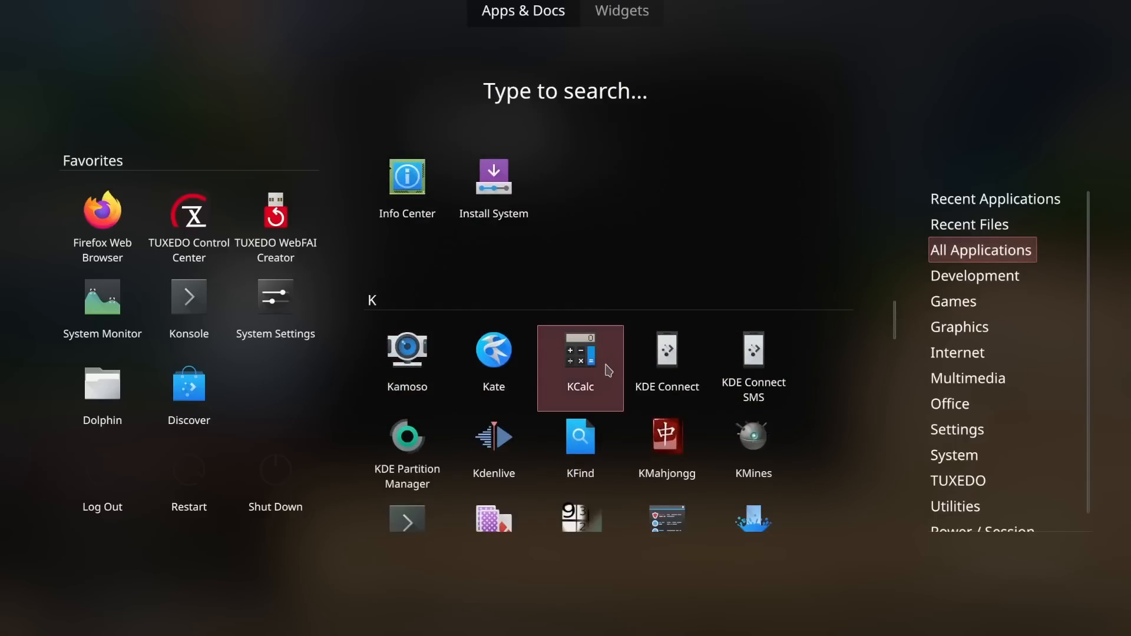
mouse_move(753, 368)
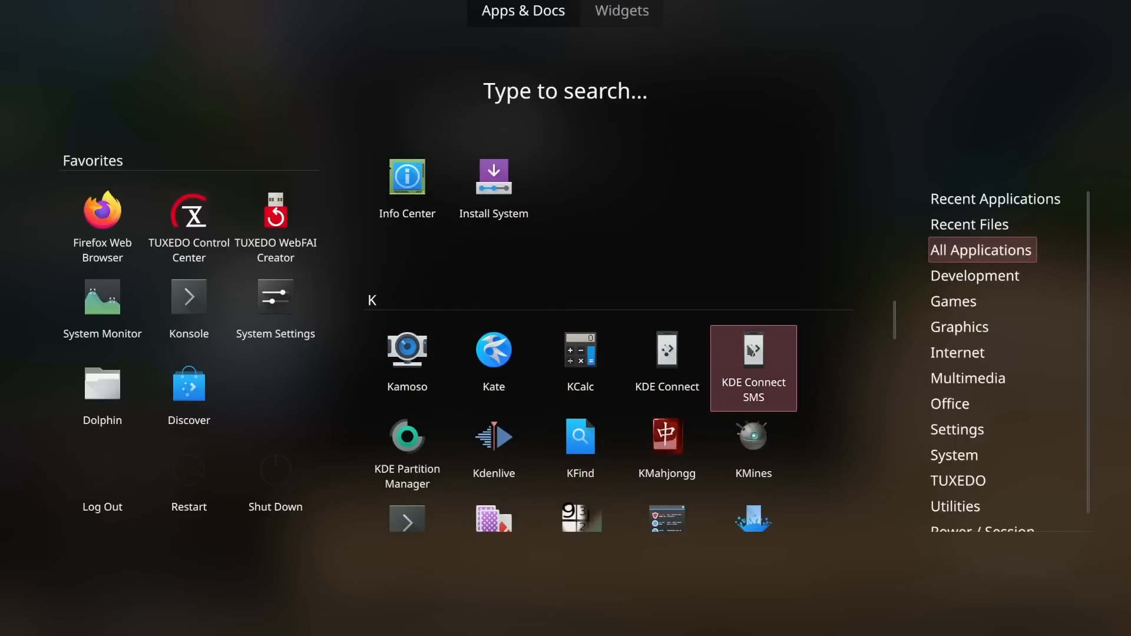
scroll(down, 3)
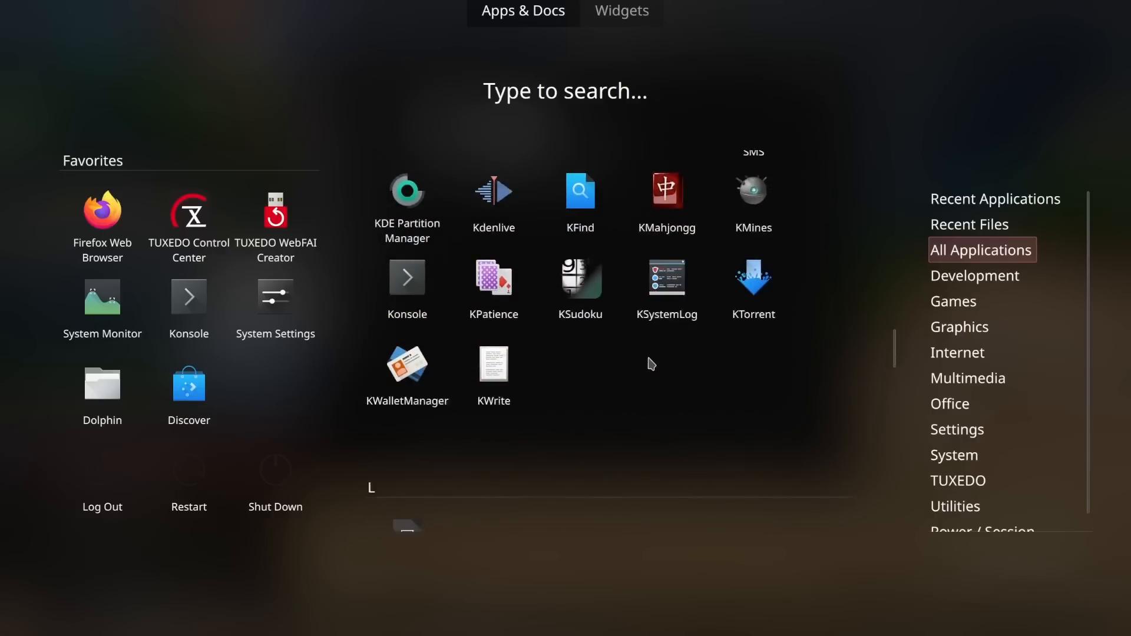
scroll(down, 3)
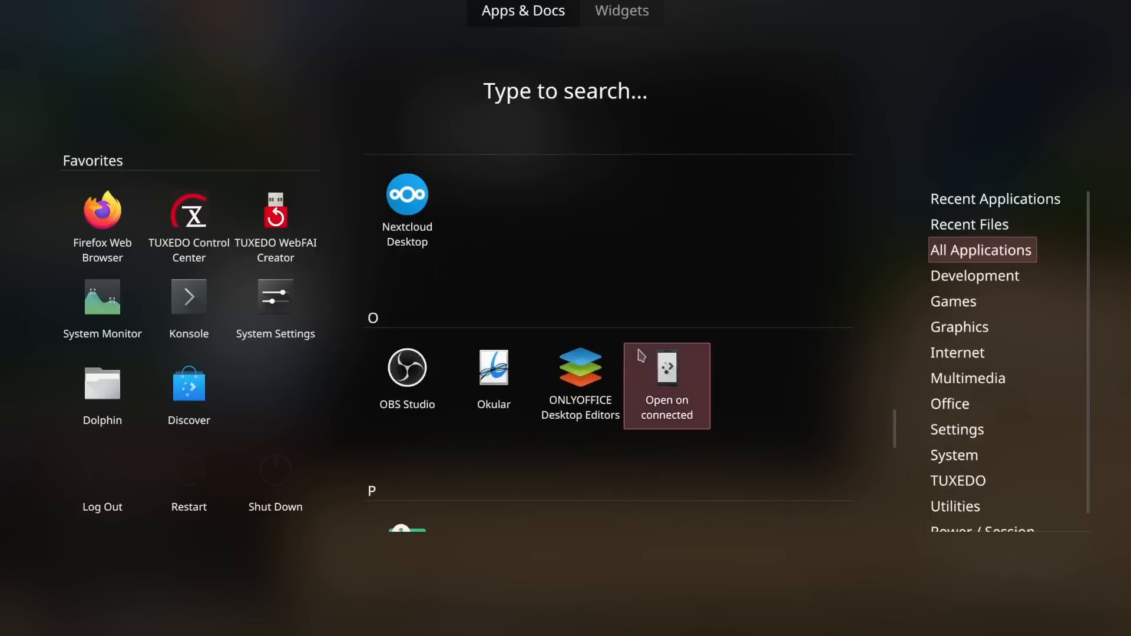
scroll(down, 3)
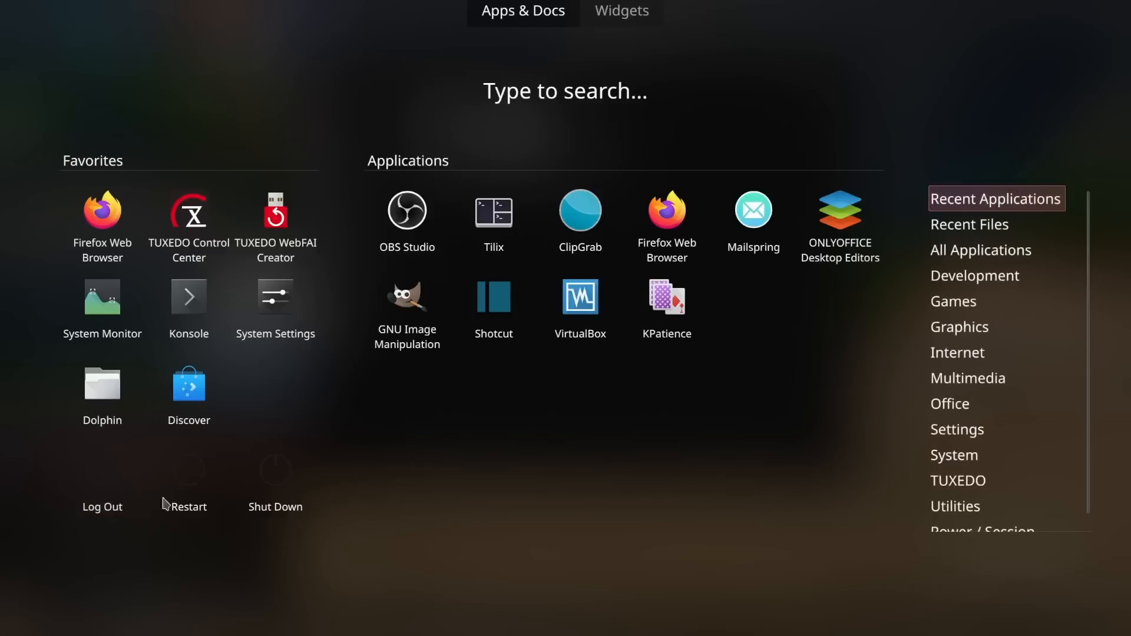
Dismiss the dashboard and drag Dolphin's Videos window toward the upper left
click(102, 381)
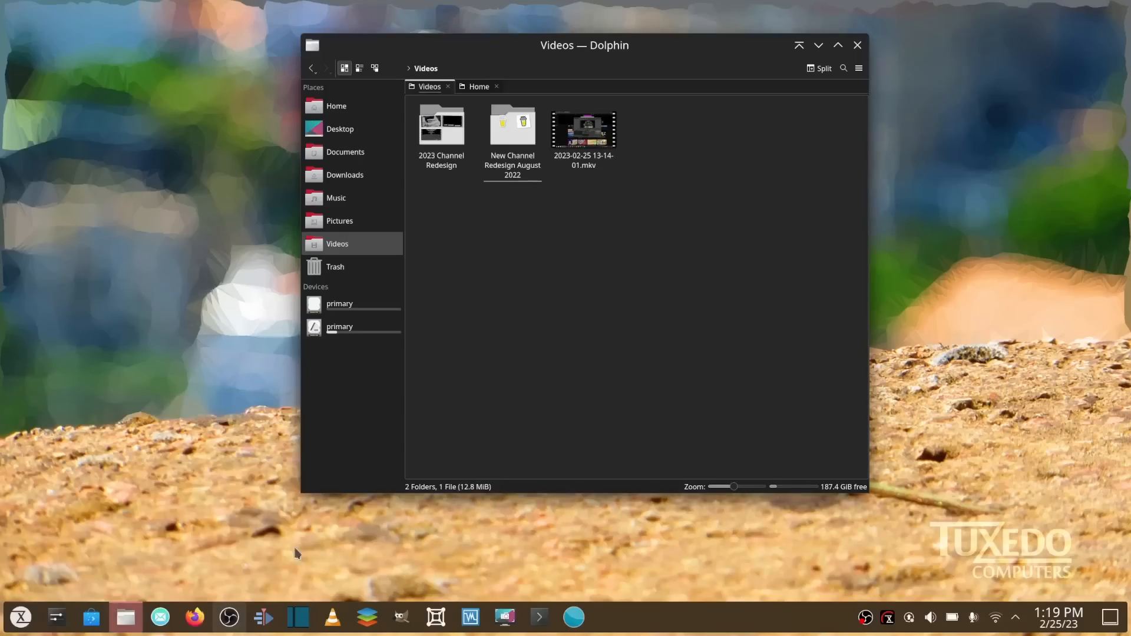
drag(585, 45, 677, 189)
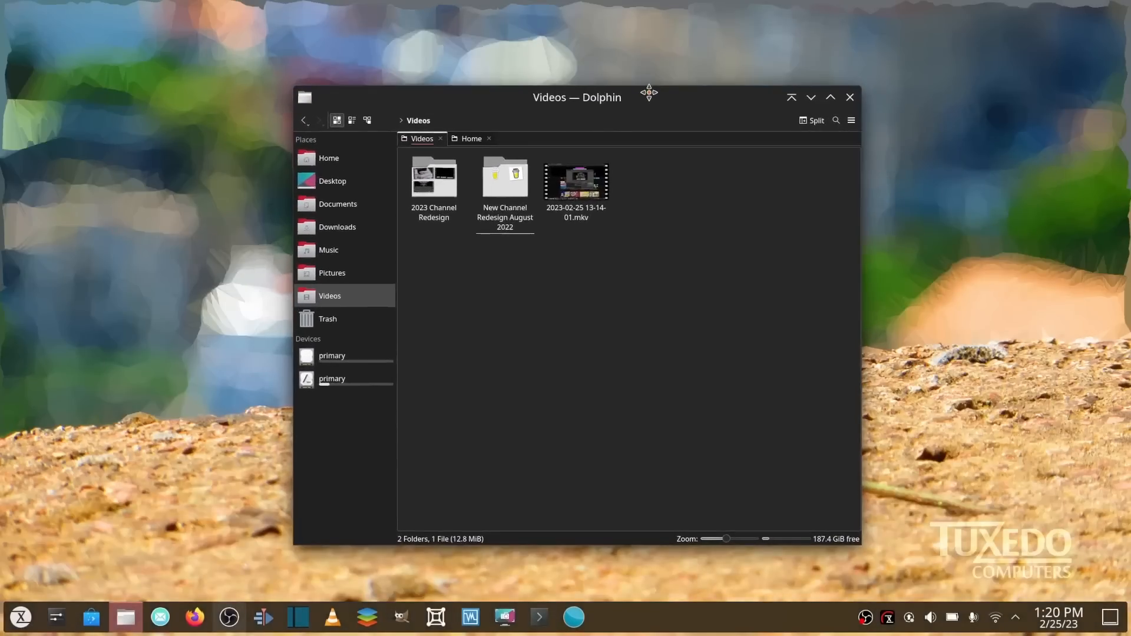
mouse_move(655, 99)
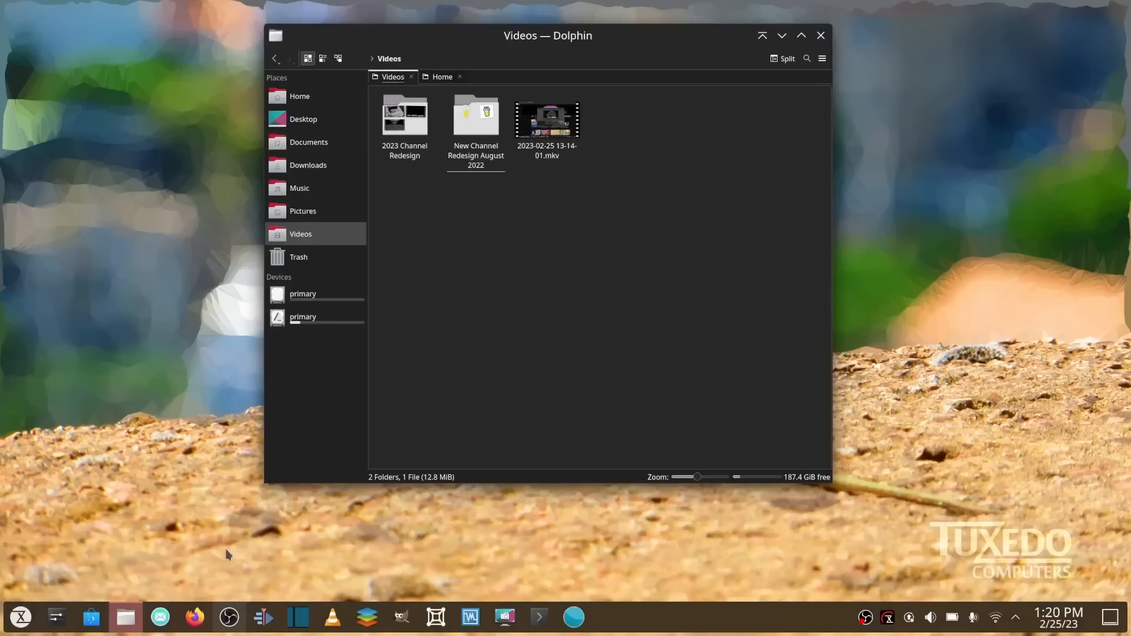
mouse_move(293, 525)
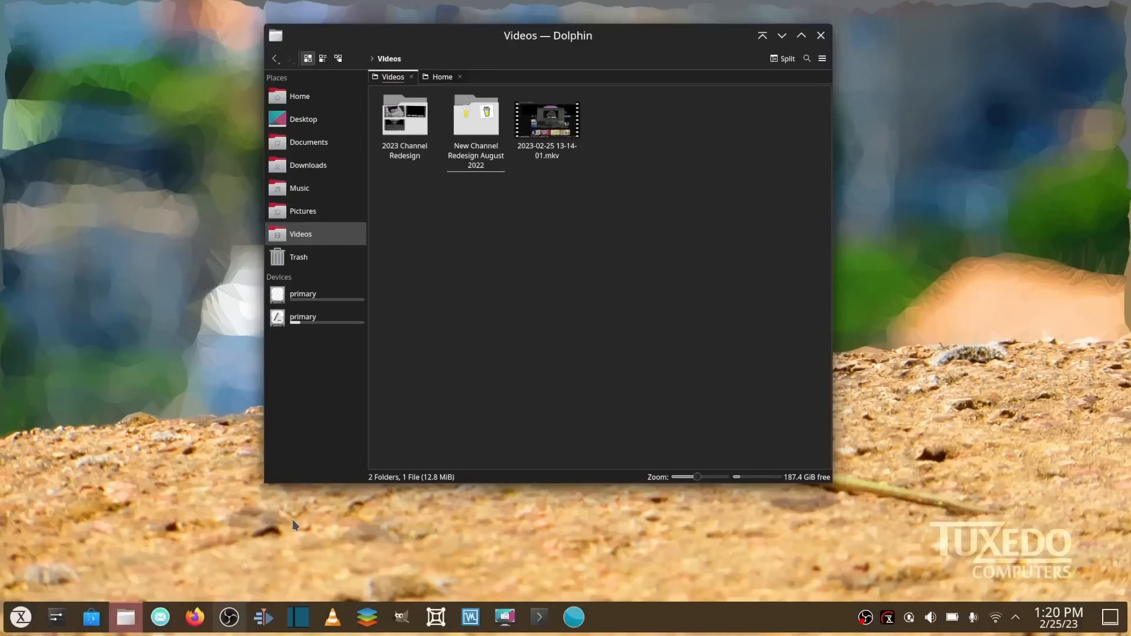